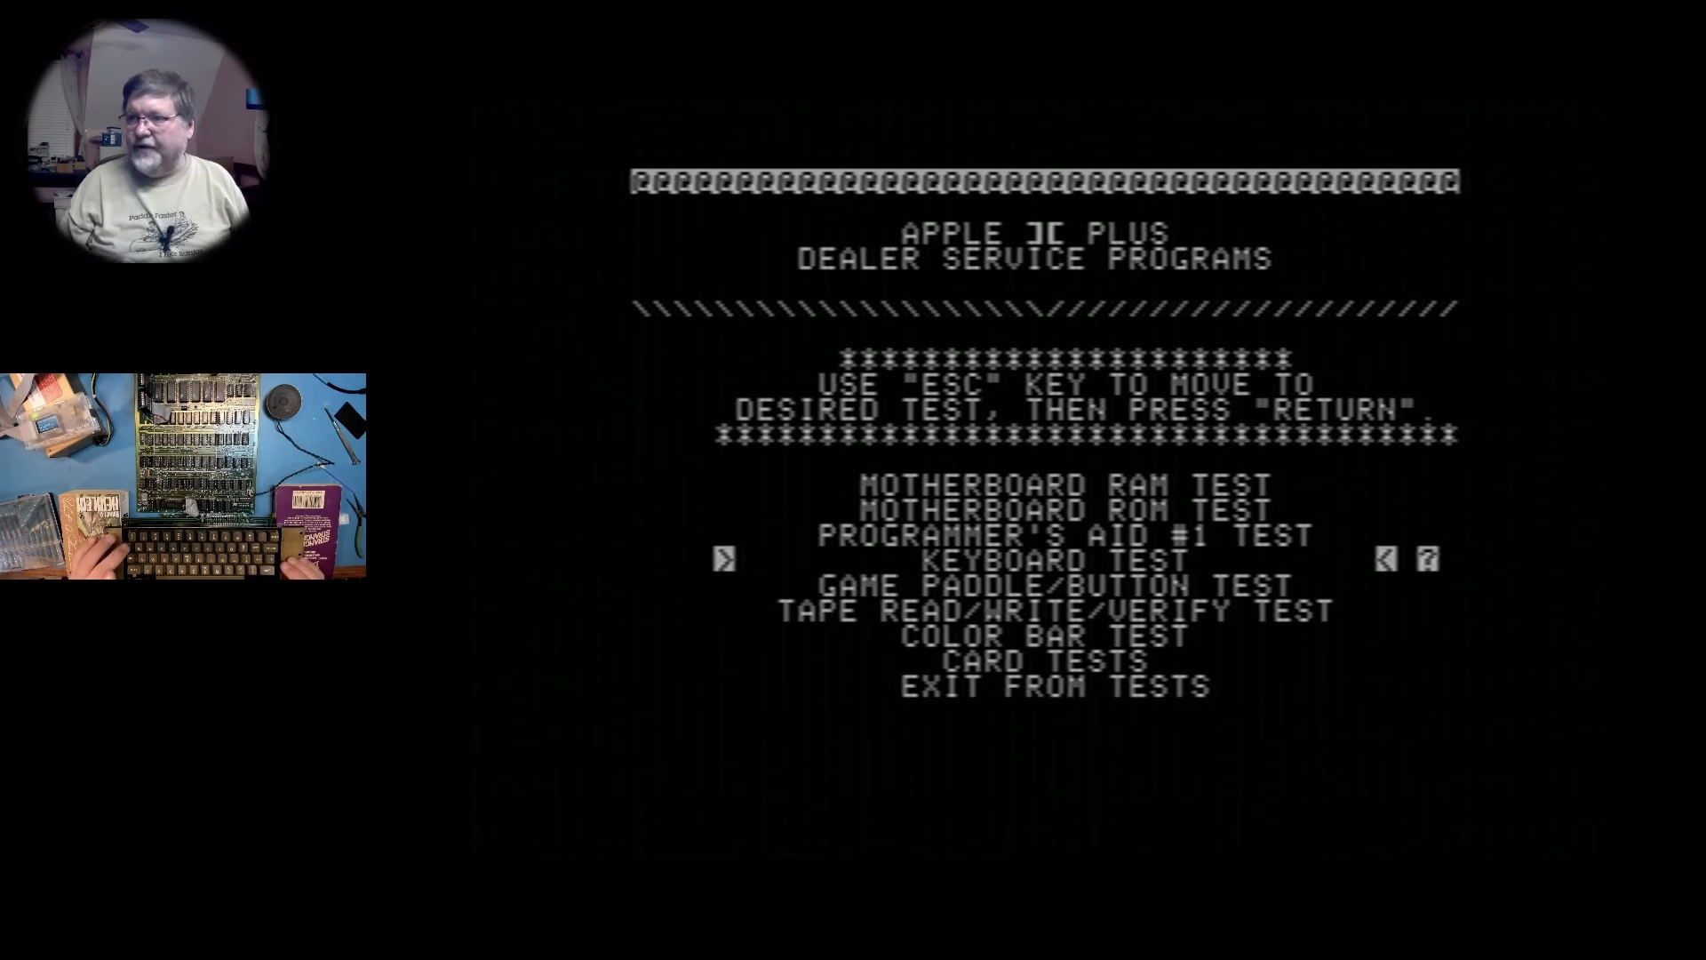
Step: Start the KEYBOARD TEST with Return and begin clearing keys from the on-screen layout
{"action": "key", "text": "return"}
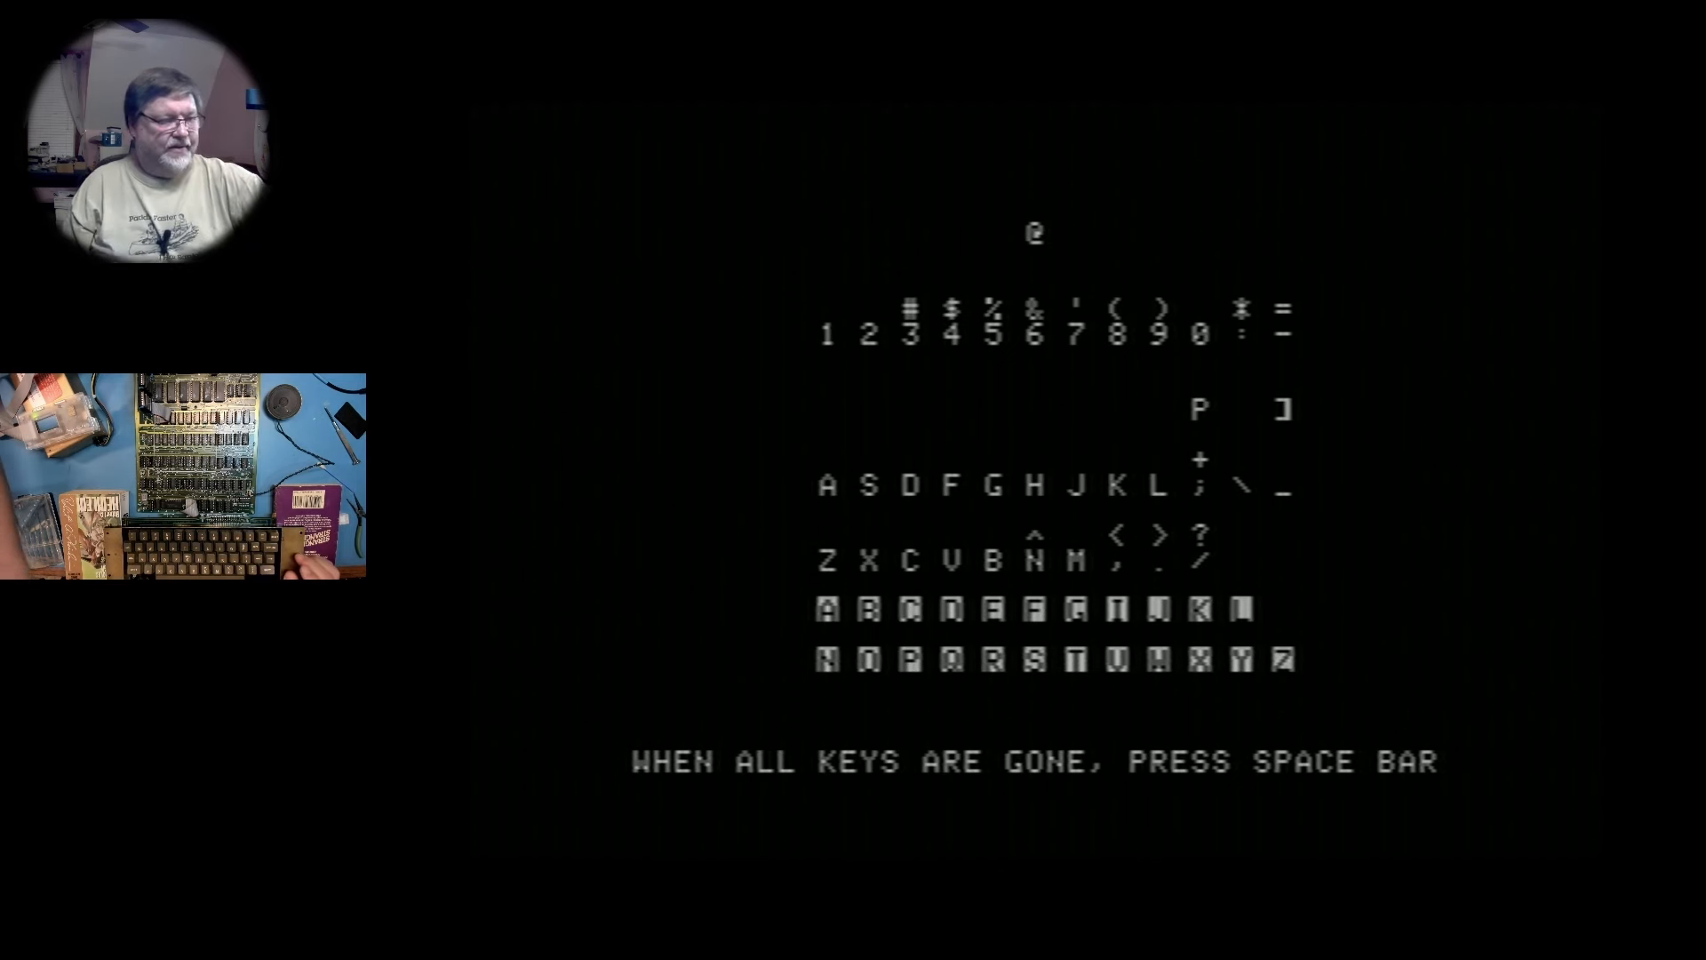
{"action": "key", "text": "space"}
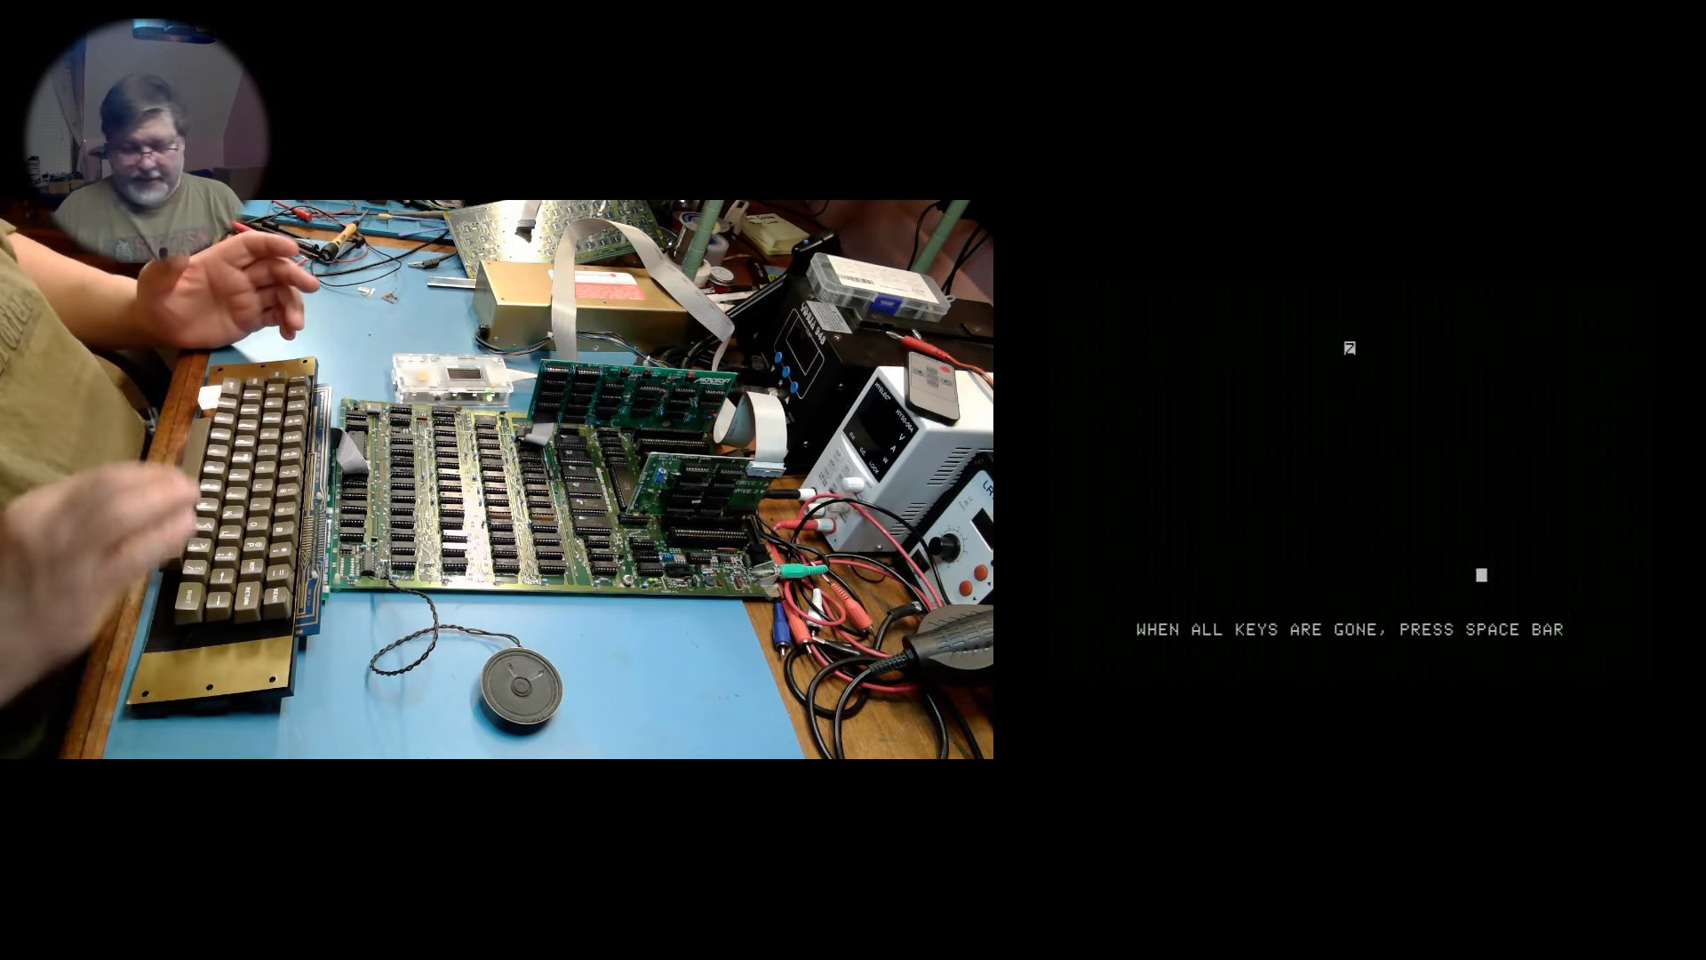
Step: Clear the space bar so the keyboard test finishes with all keys removed
{"action": "key", "text": "space"}
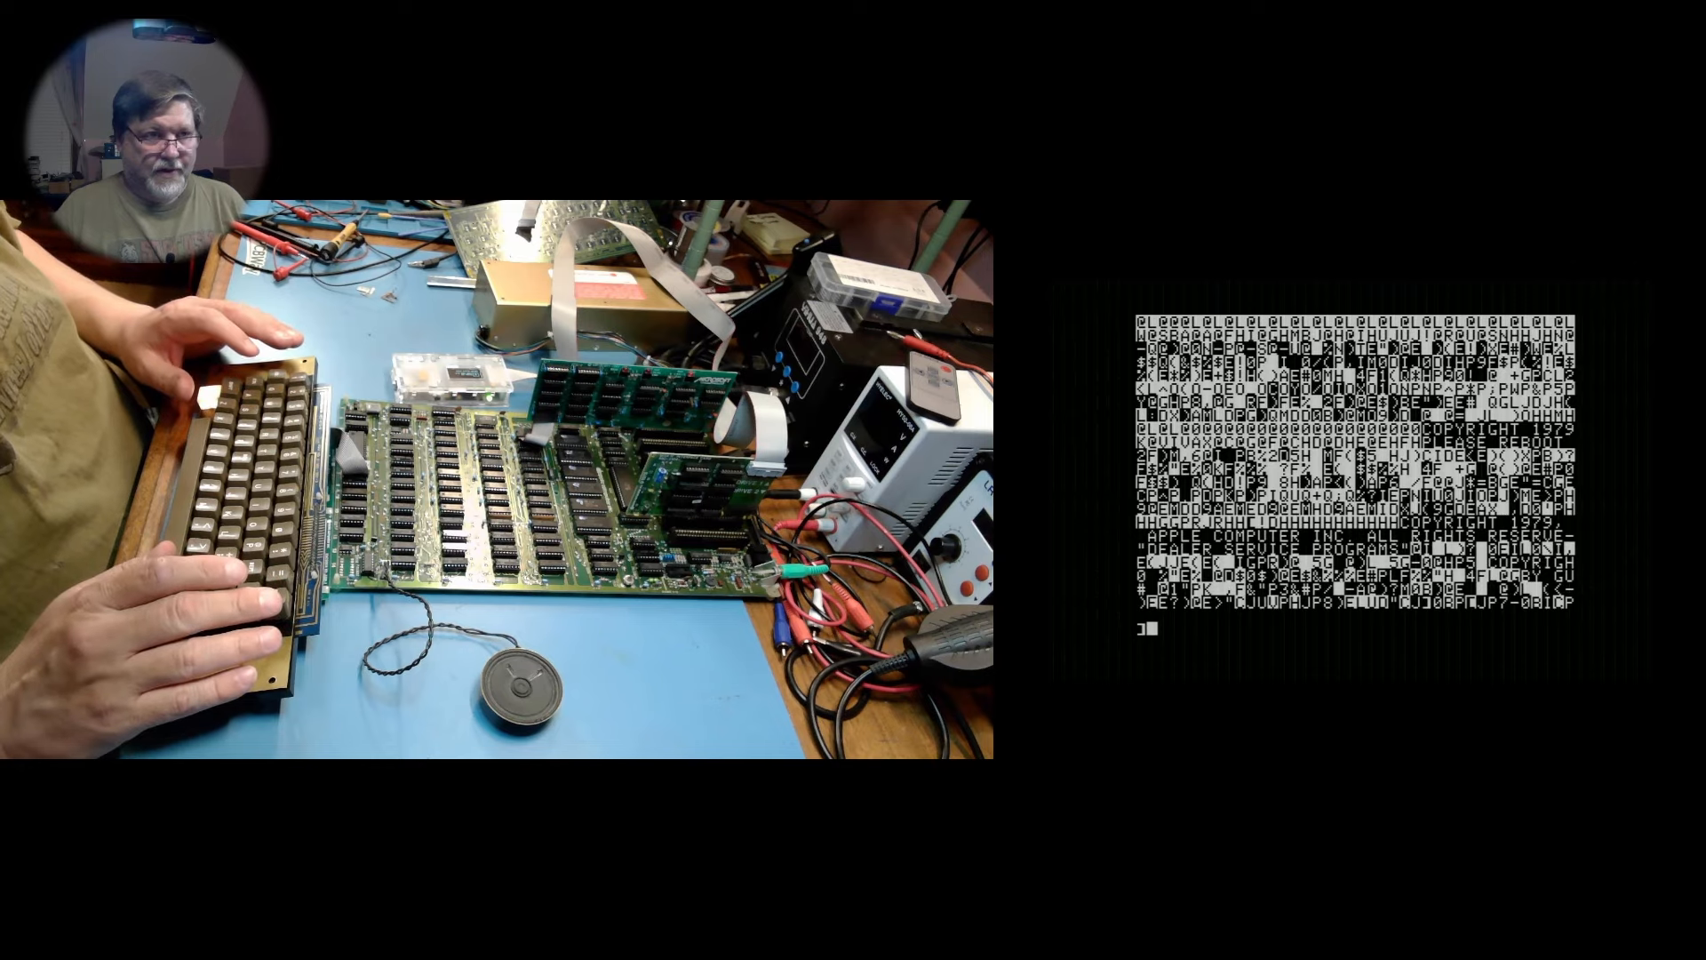
Step: Enter PR#6 at the BASIC prompt to boot the floppy disk in the drive
{"action": "type", "text": "PR"}
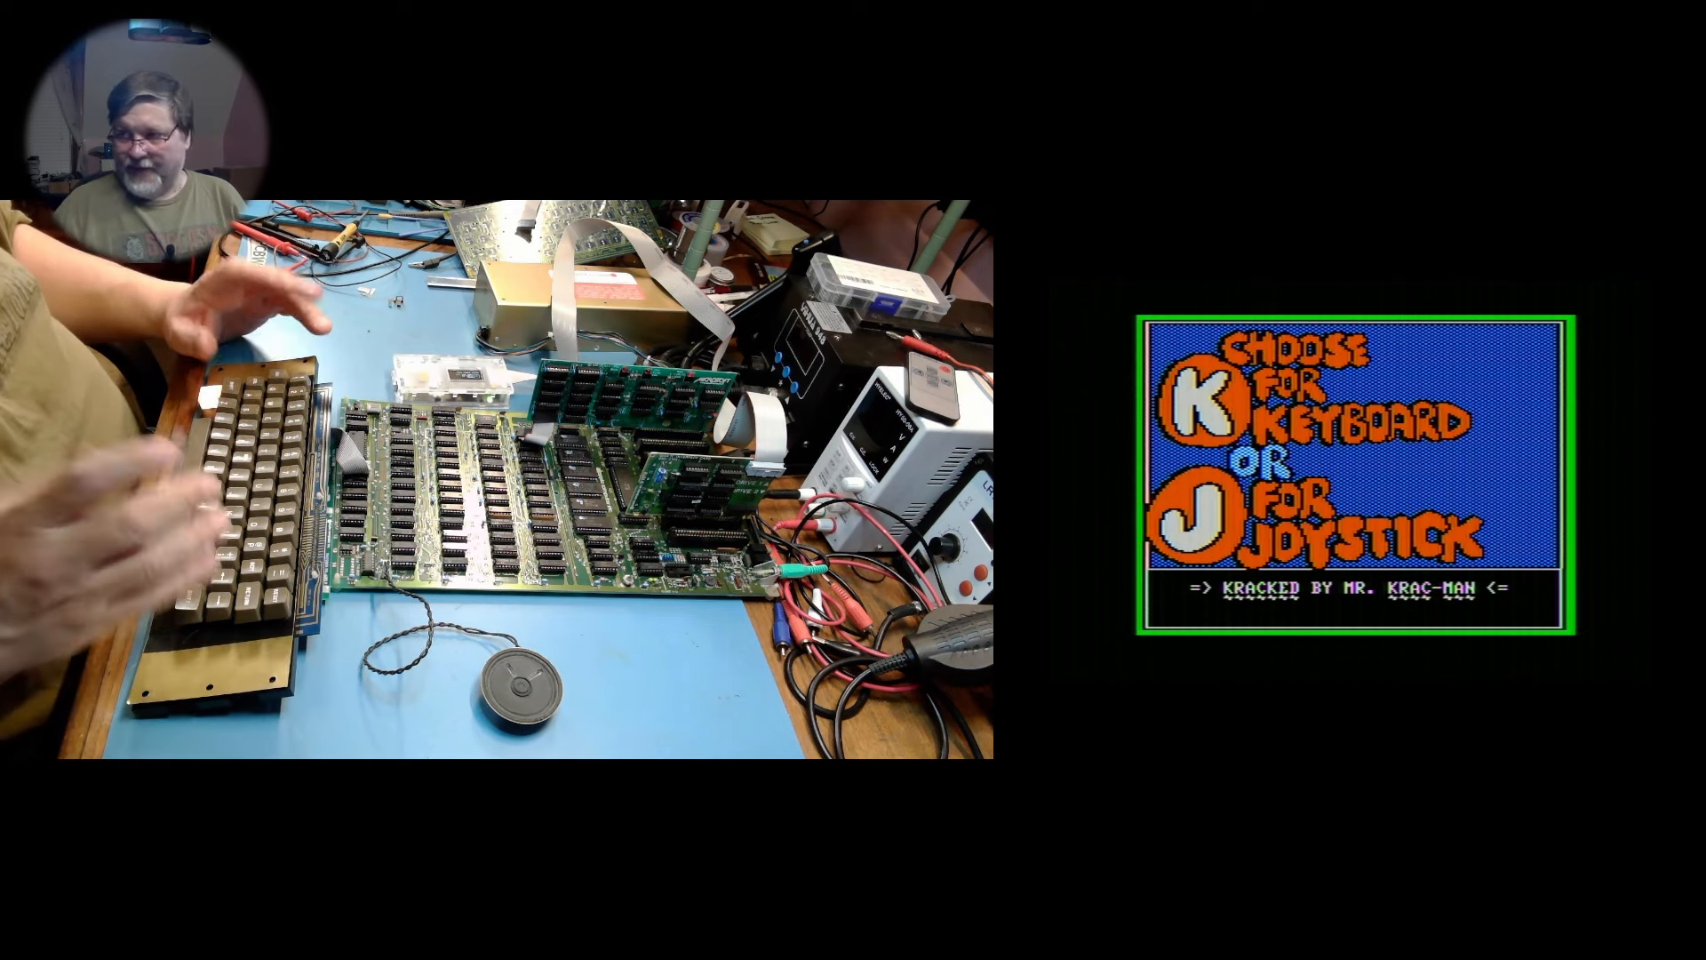
Step: Choose K for keyboard control, advancing Fat City to the player name prompt
{"action": "key", "text": "k"}
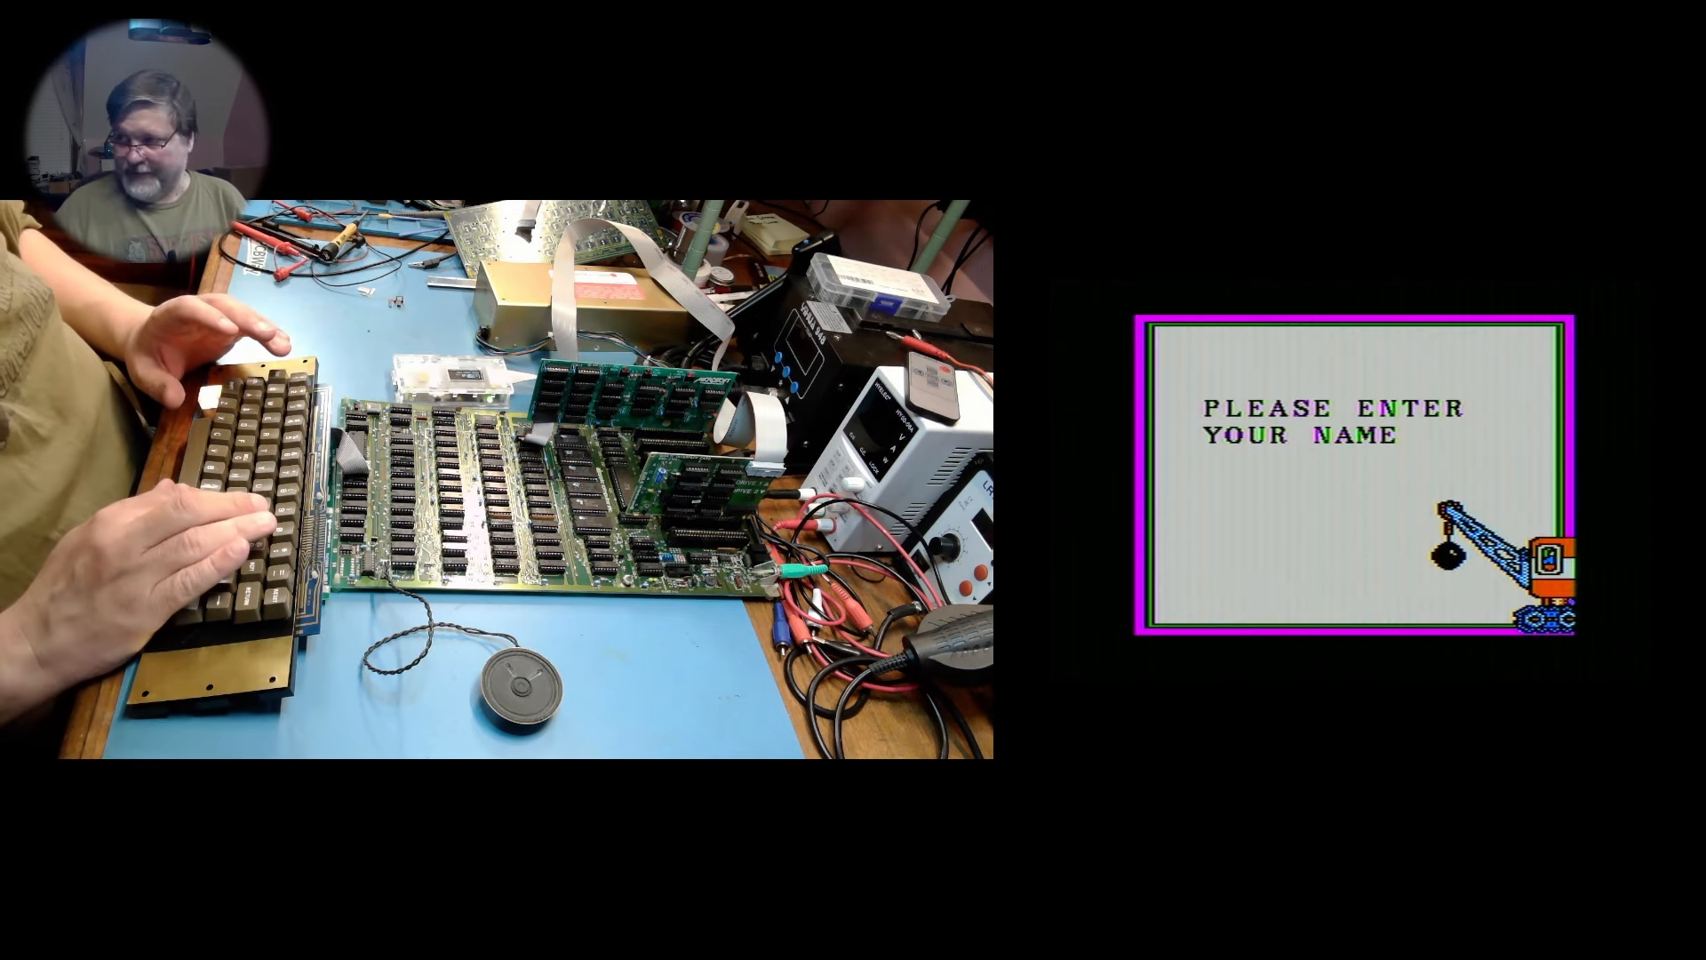